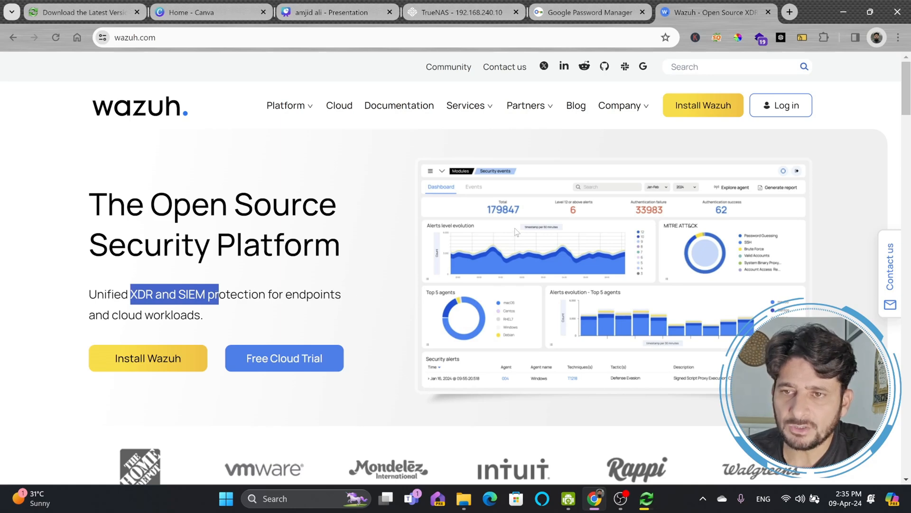
# - Scroll the wazuh.com home page down through the feature sections to SIEM and Wazuh Cloud
pyautogui.scroll(-3)
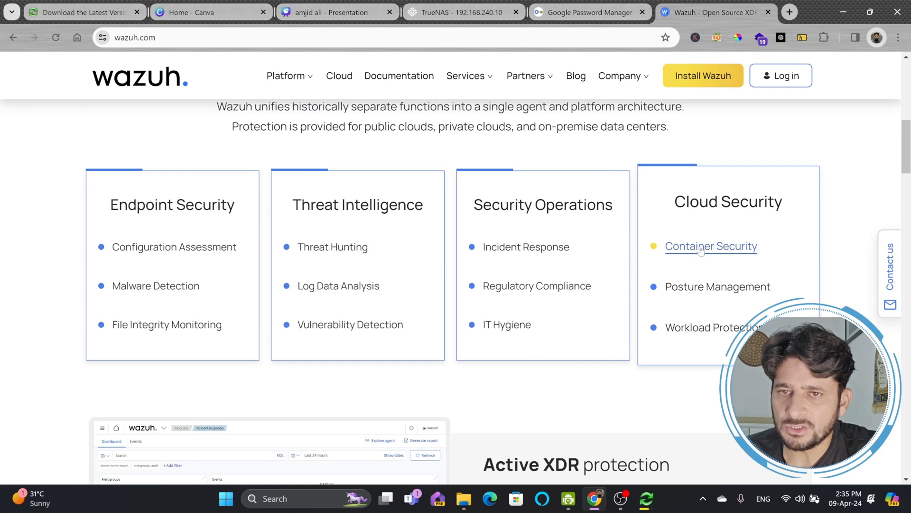
pyautogui.scroll(-3)
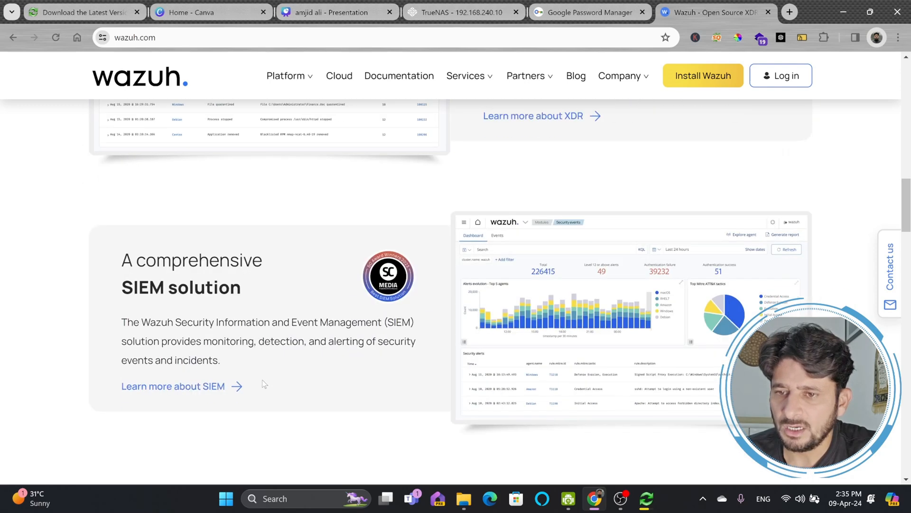
pyautogui.scroll(-3)
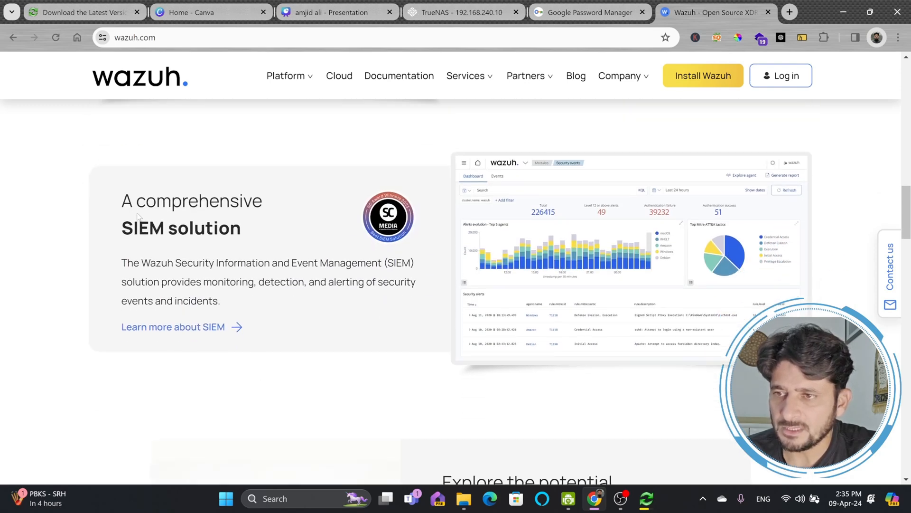
pyautogui.scroll(-3)
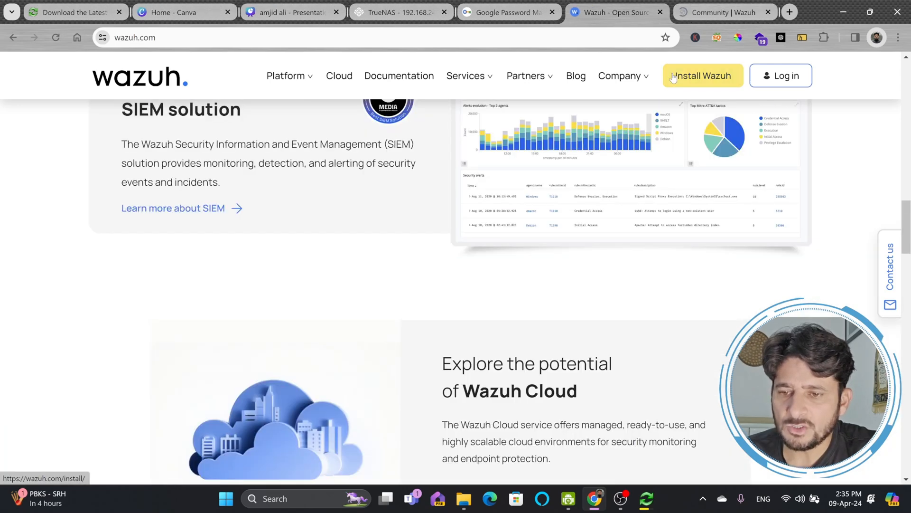
# - View the Install Wazuh page and scroll through its component overview
pyautogui.click(701, 76)
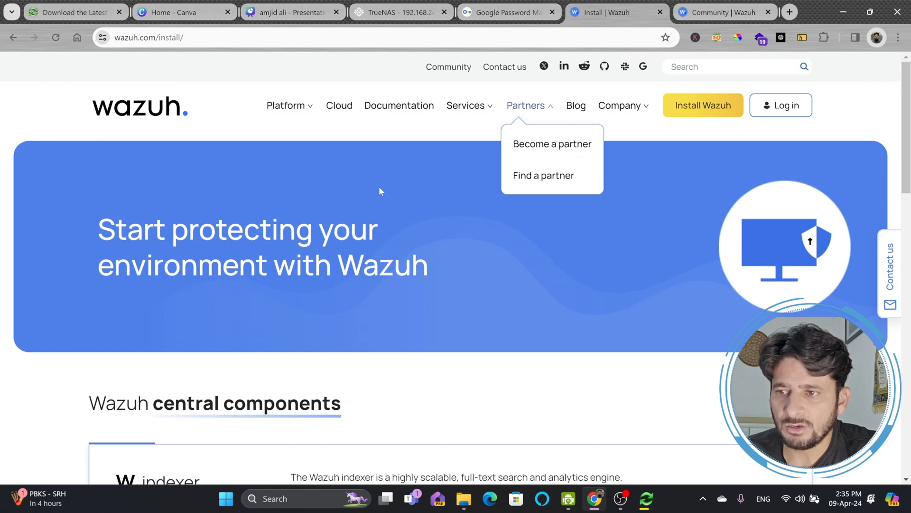
pyautogui.scroll(-3)
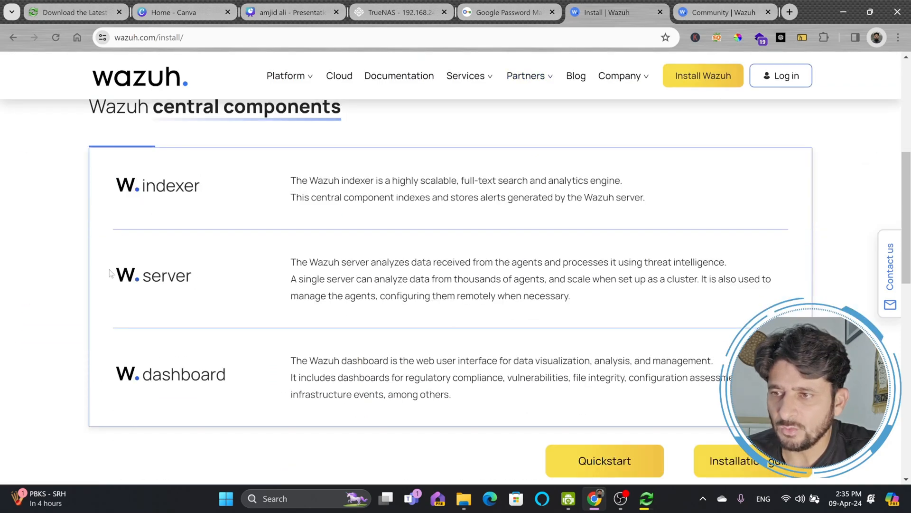
pyautogui.moveTo(144, 374)
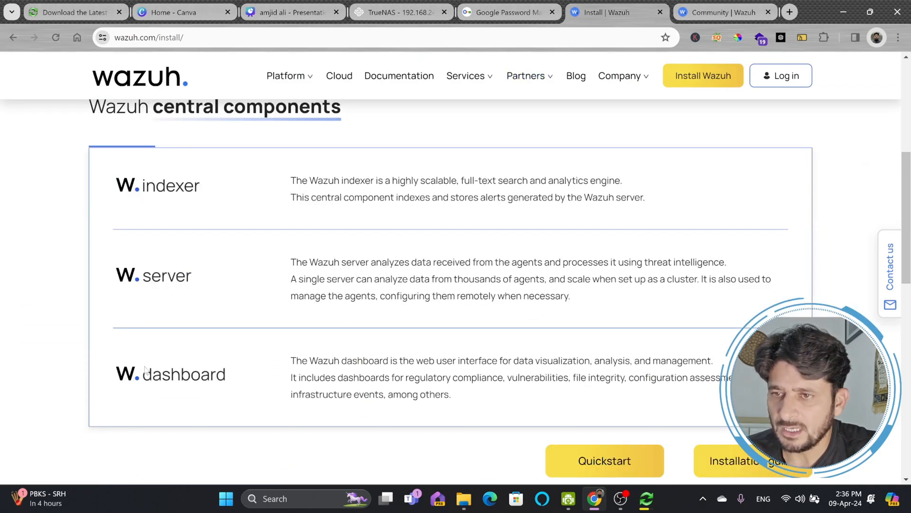
pyautogui.scroll(3)
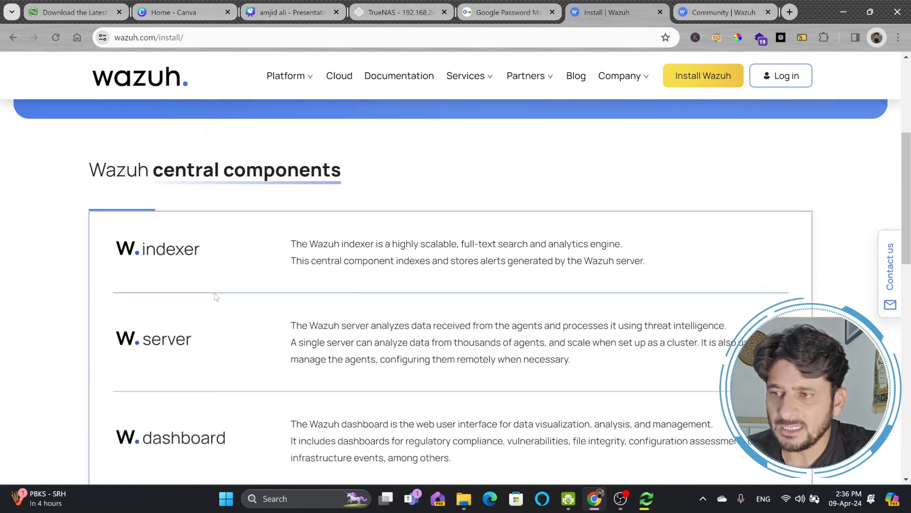
pyautogui.scroll(-3)
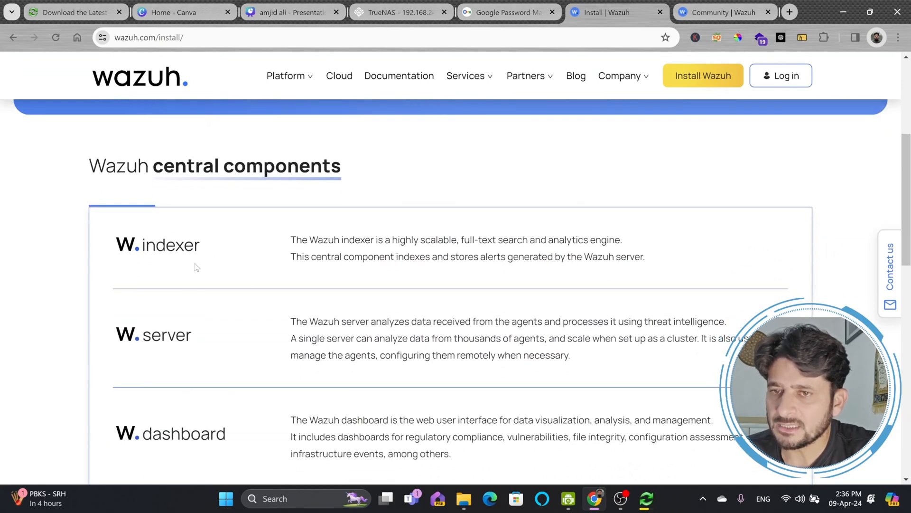
pyautogui.scroll(-3)
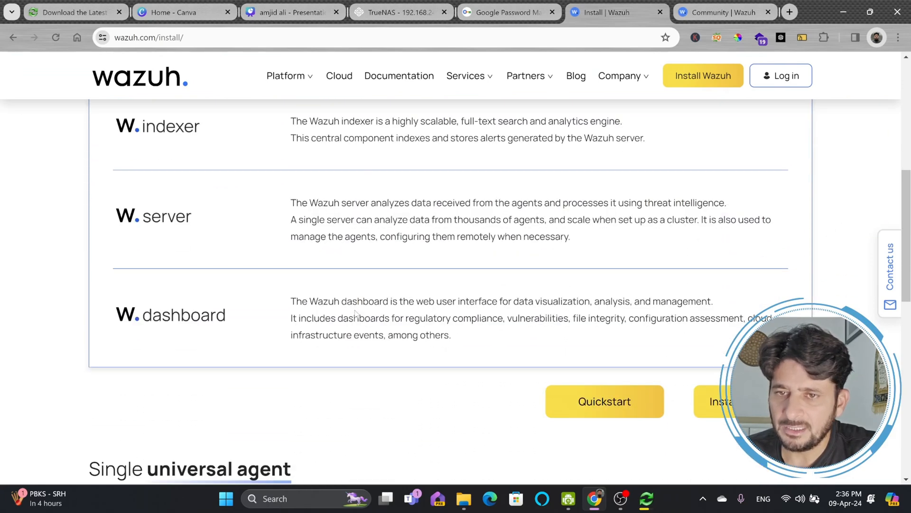
pyautogui.moveTo(543, 311)
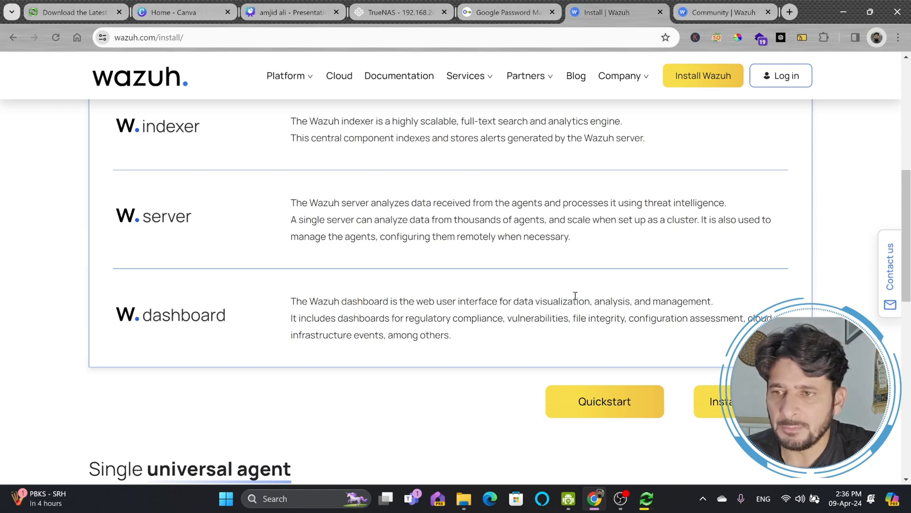
pyautogui.scroll(-3)
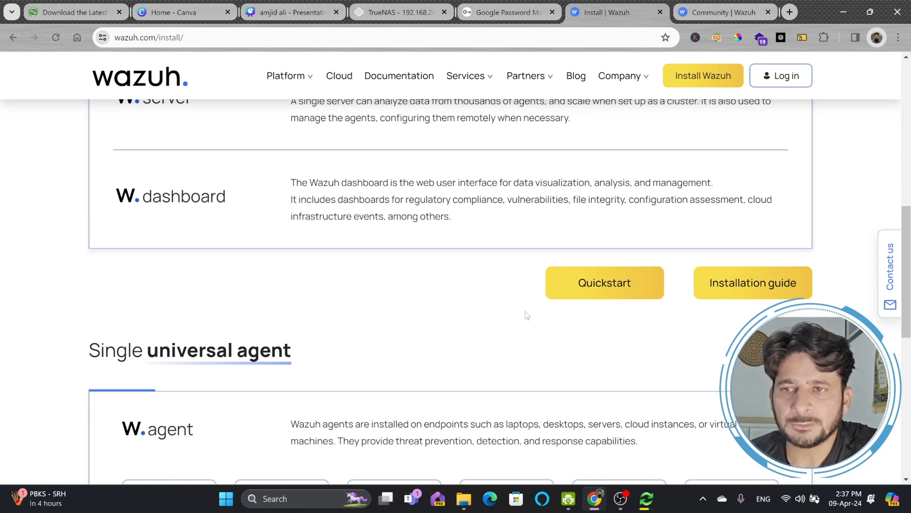
pyautogui.scroll(-3)
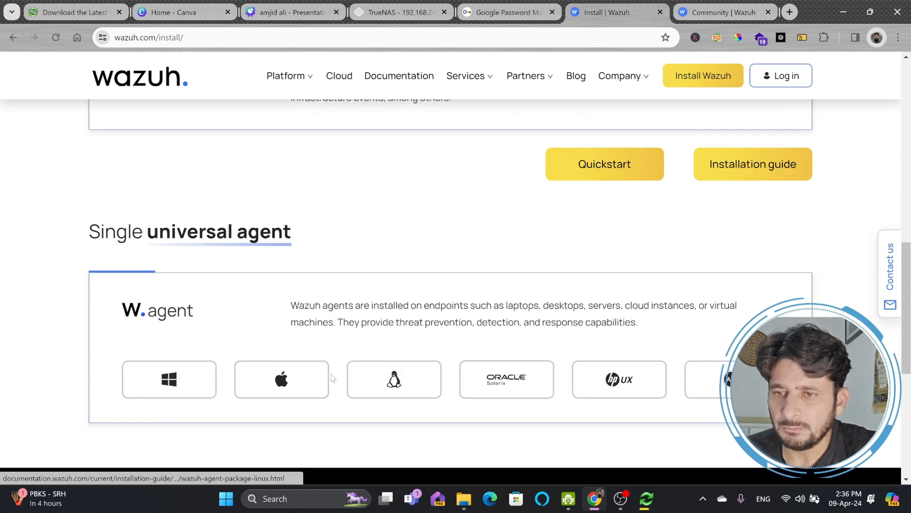
# - From the Community tab, reach the documentation's Wazuh indexer guide and Installation alternatives page
pyautogui.click(723, 13)
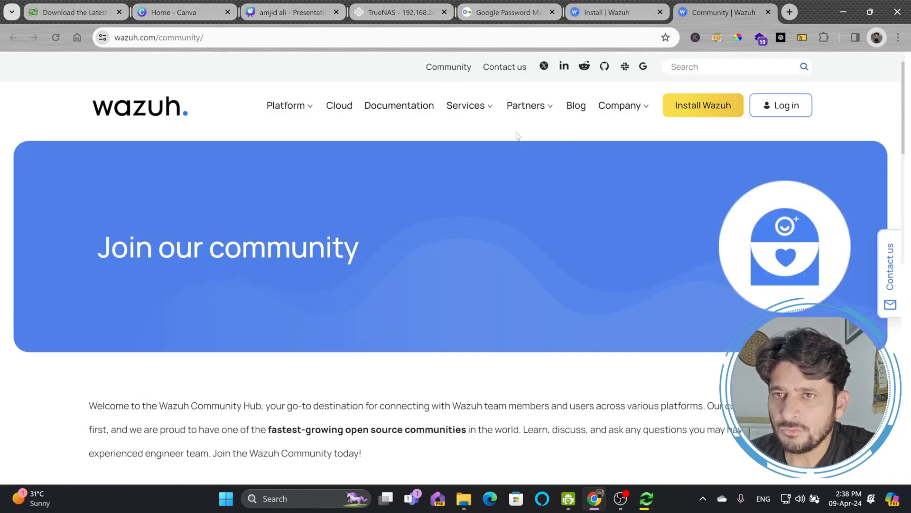
pyautogui.moveTo(399, 106)
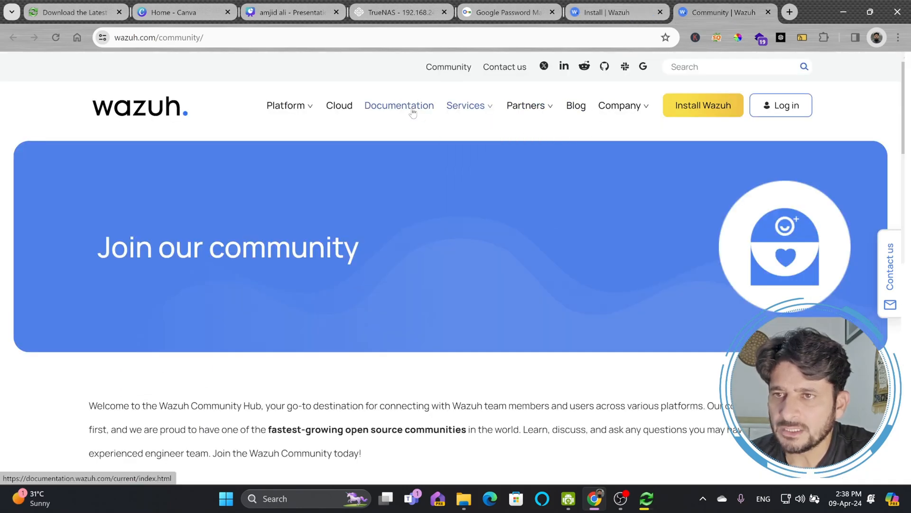
pyautogui.click(400, 105)
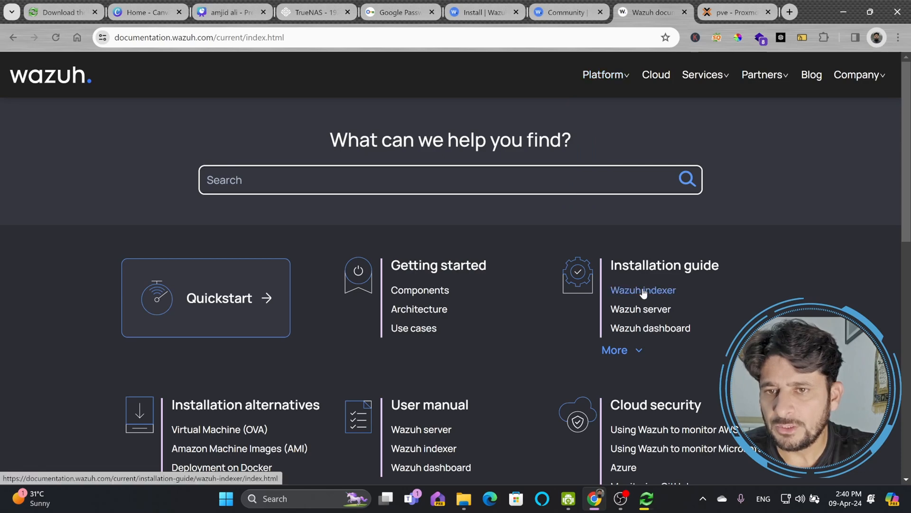
pyautogui.click(642, 290)
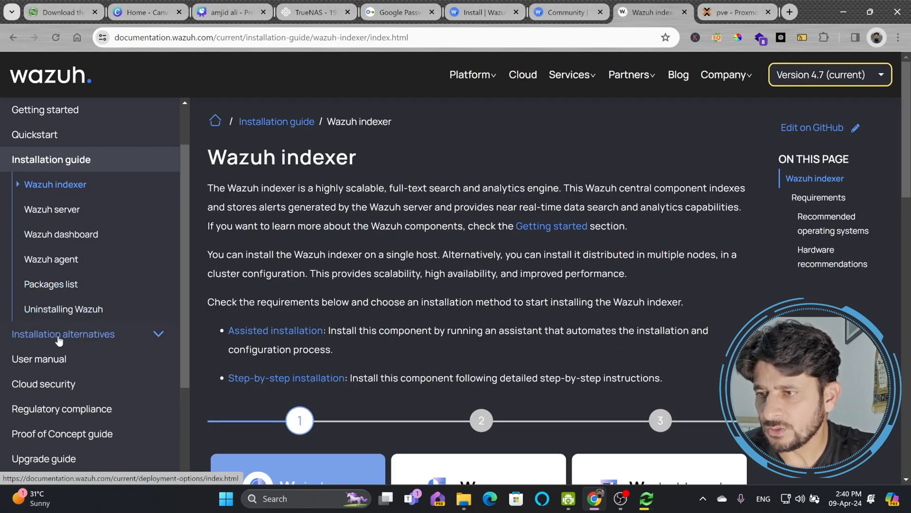
pyautogui.click(62, 333)
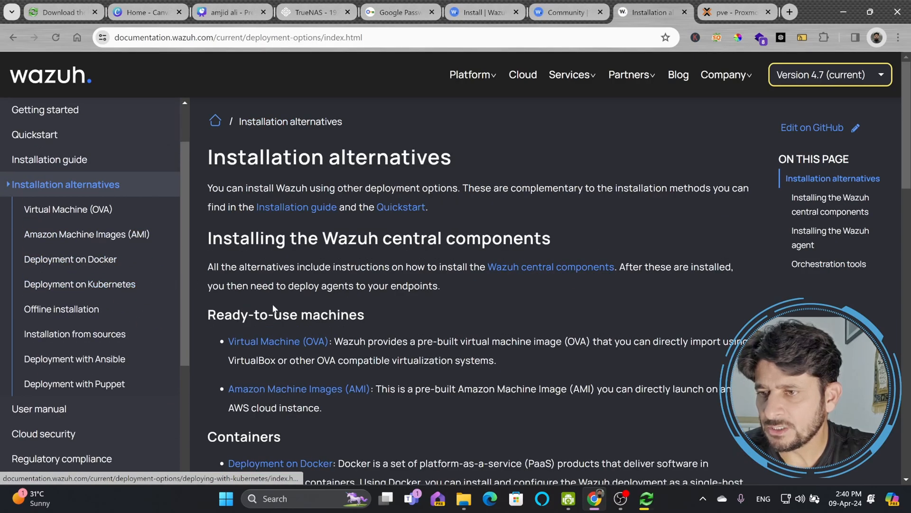
# - Scroll the Virtual Machine (OVA) requirements, then land on the Deployment on Docker guide after a glance at Proxmox
pyautogui.scroll(-3)
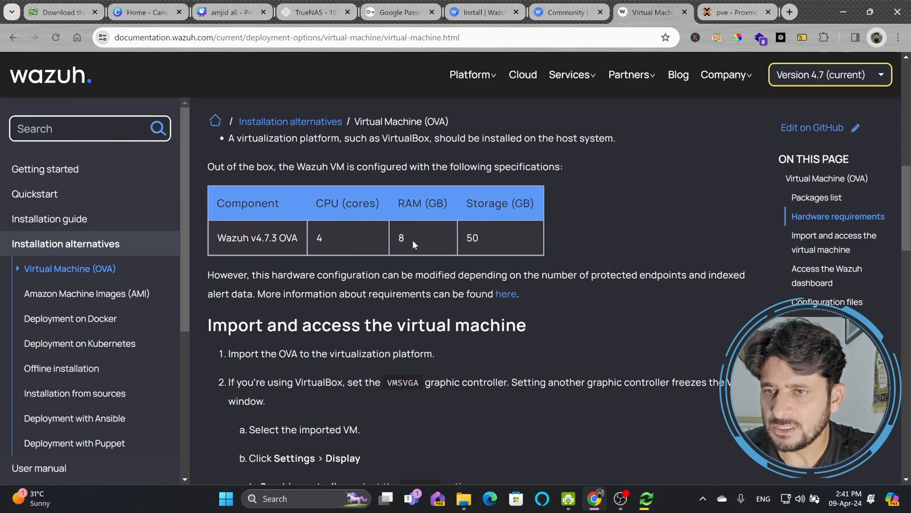
pyautogui.scroll(-3)
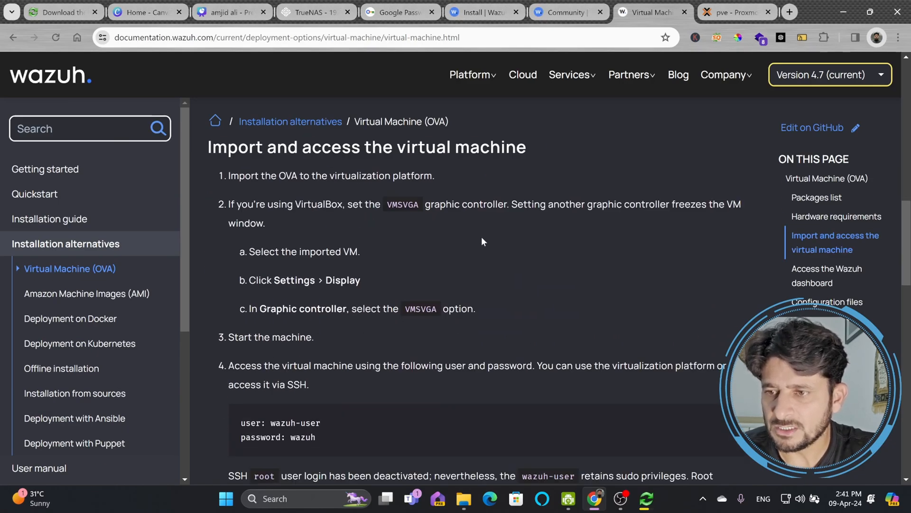
pyautogui.click(735, 11)
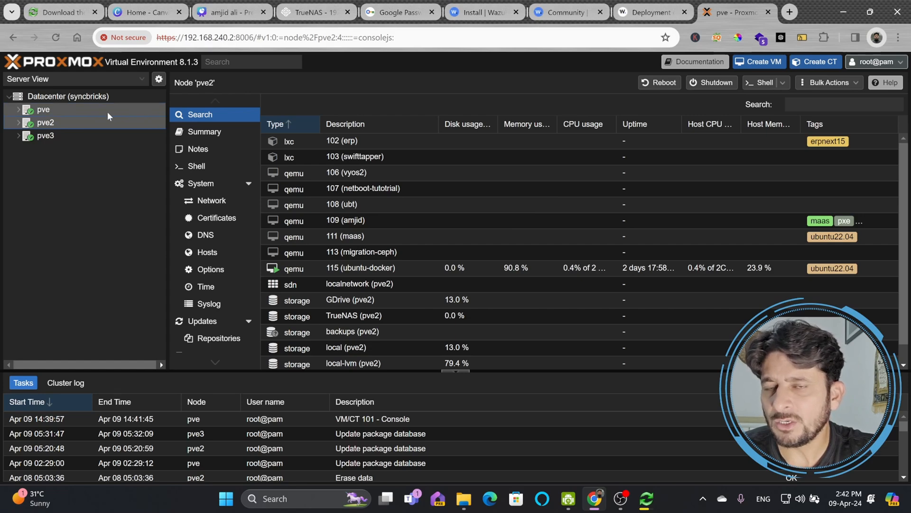
pyautogui.click(651, 11)
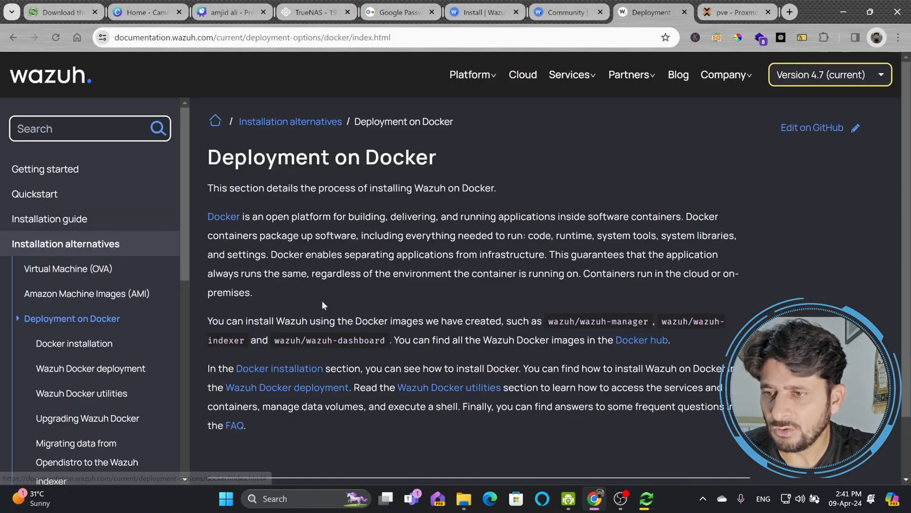
pyautogui.scroll(-3)
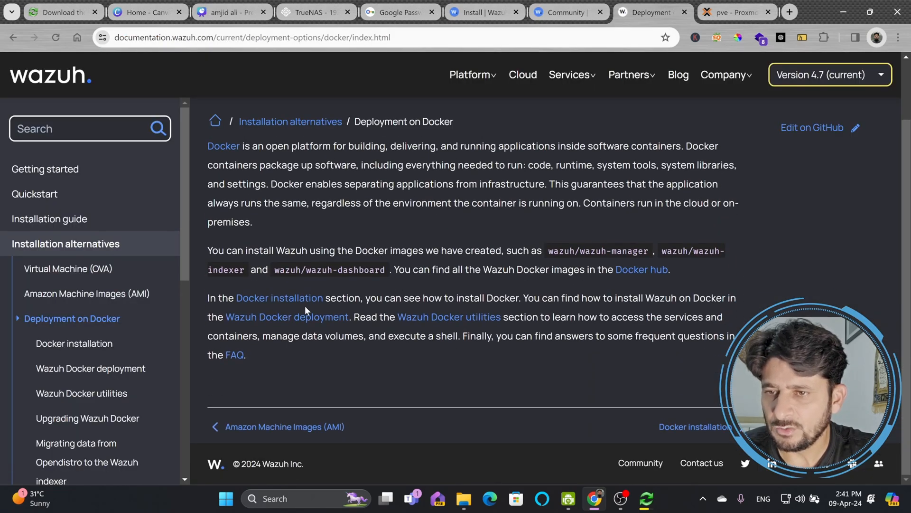
pyautogui.moveTo(355, 331)
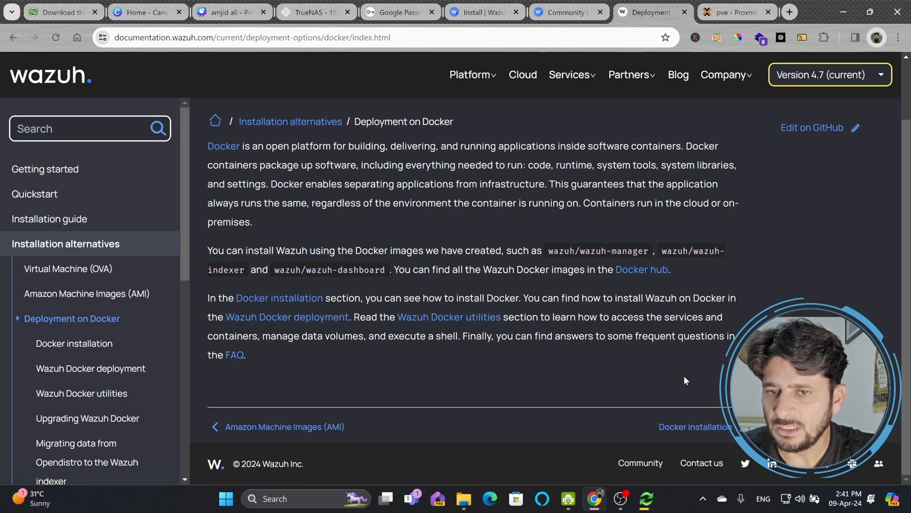
pyautogui.moveTo(74, 343)
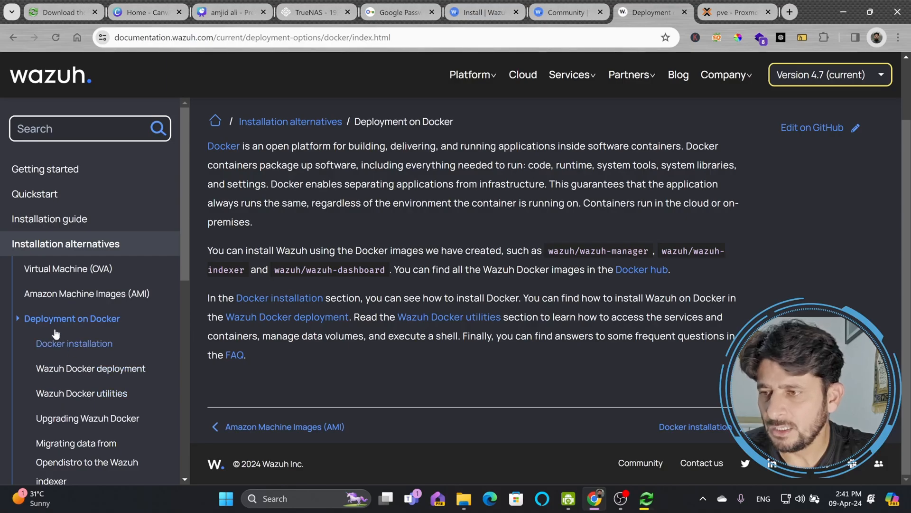